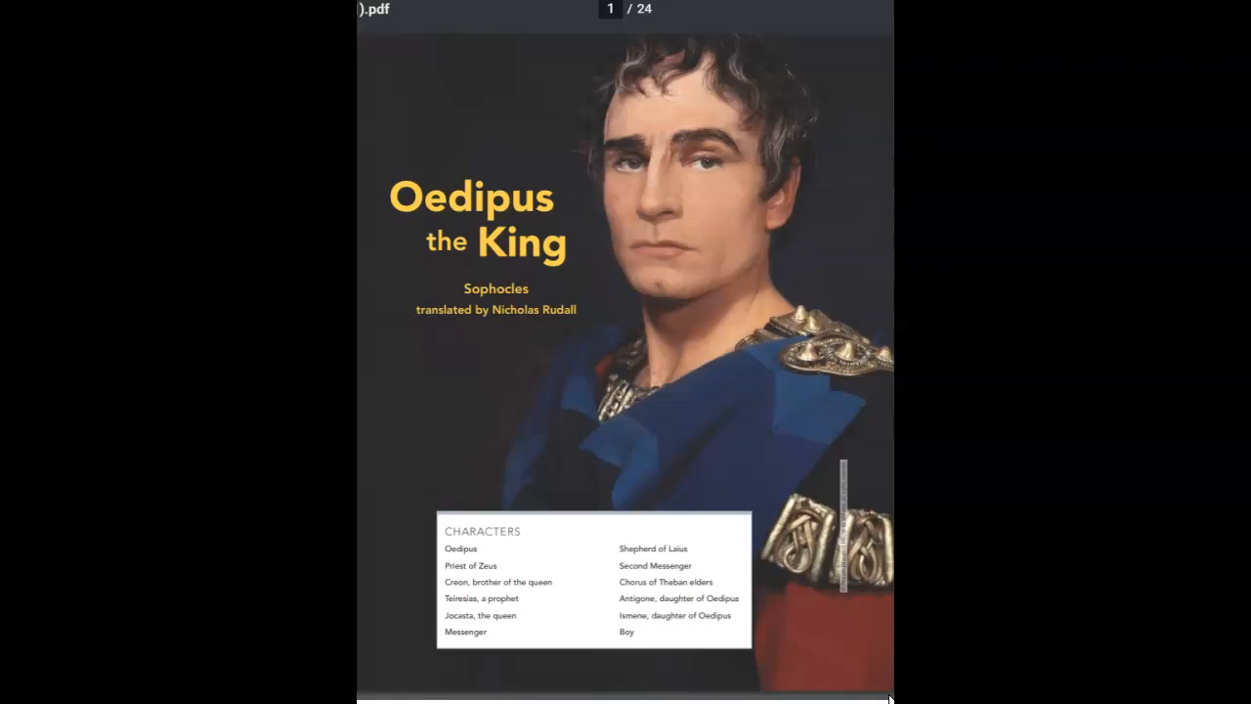
scroll(down, 3)
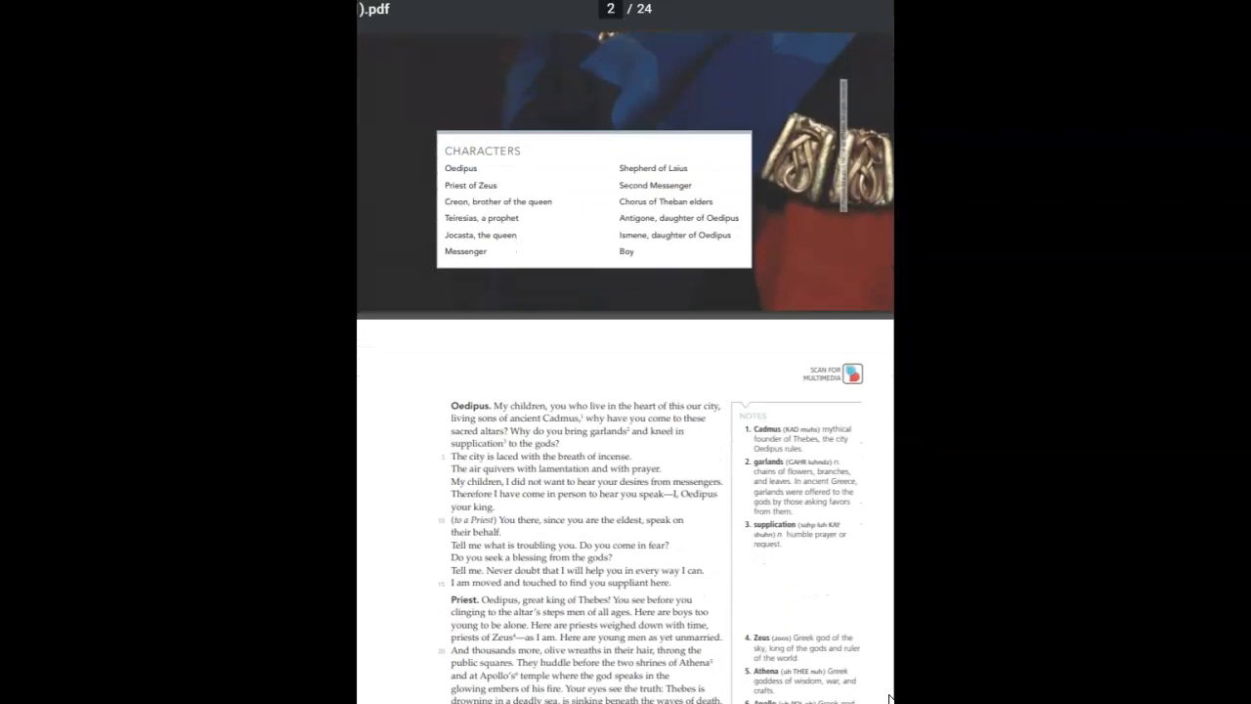
scroll(down, 3)
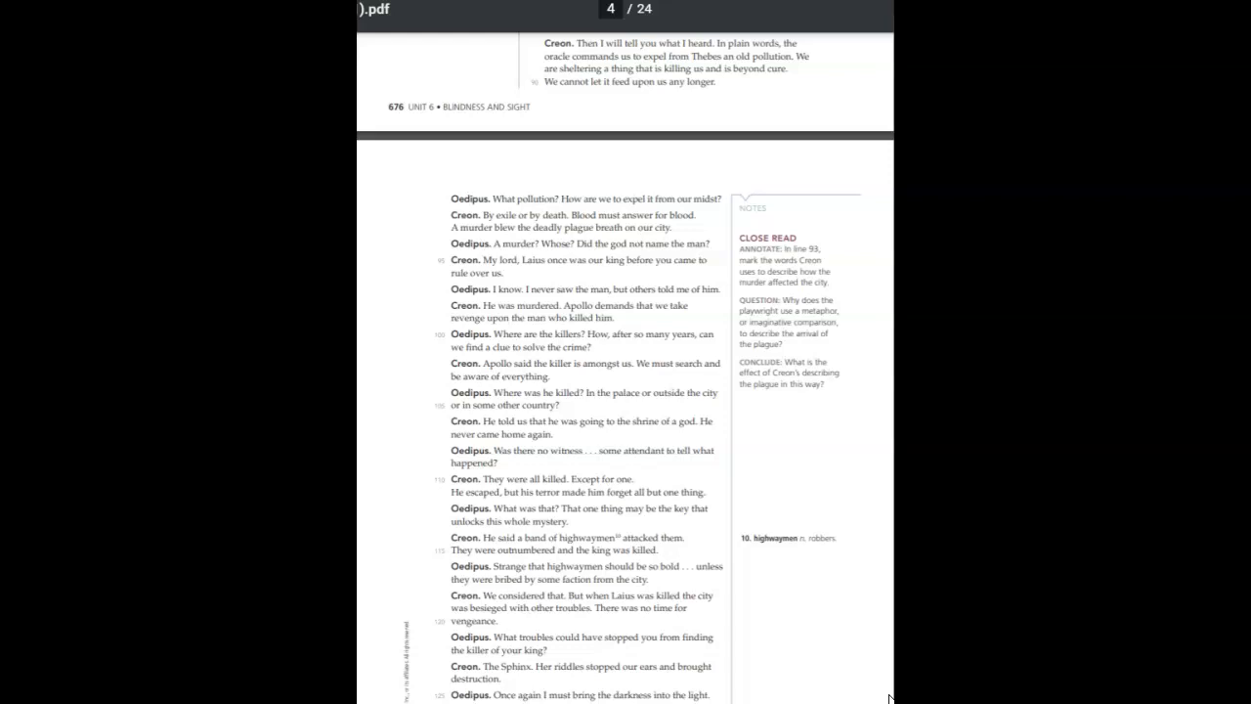
scroll(down, 3)
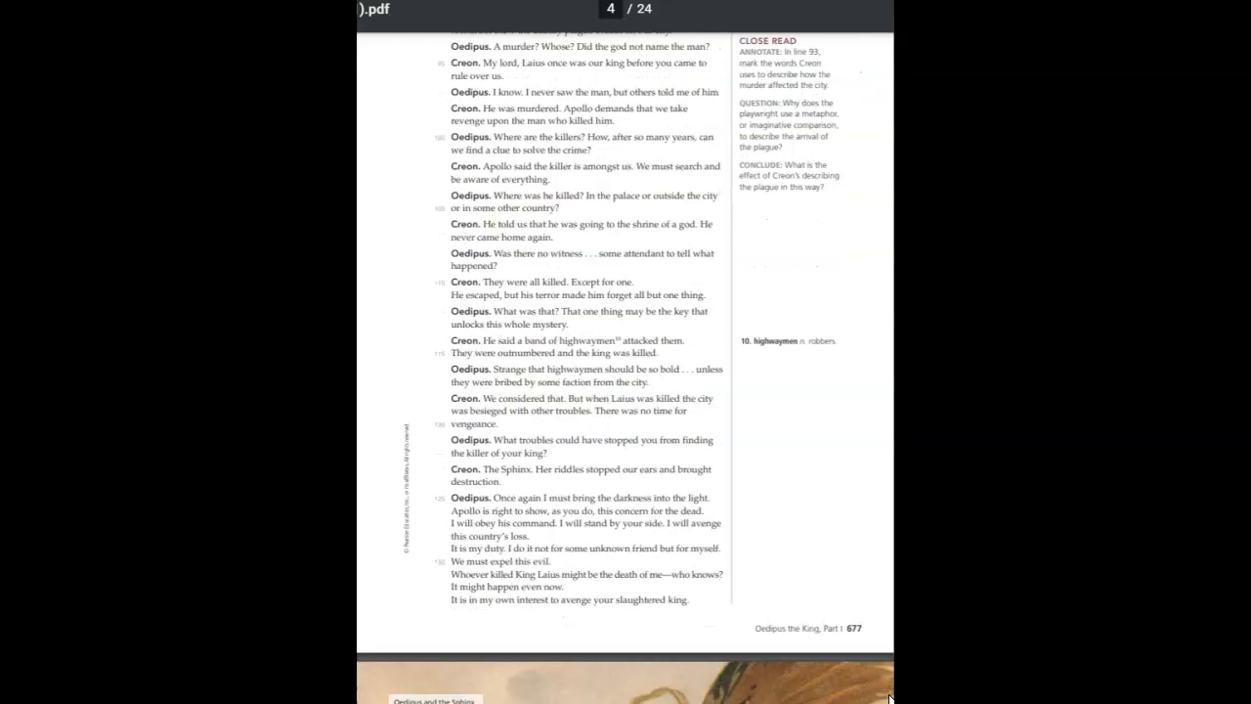
scroll(down, 3)
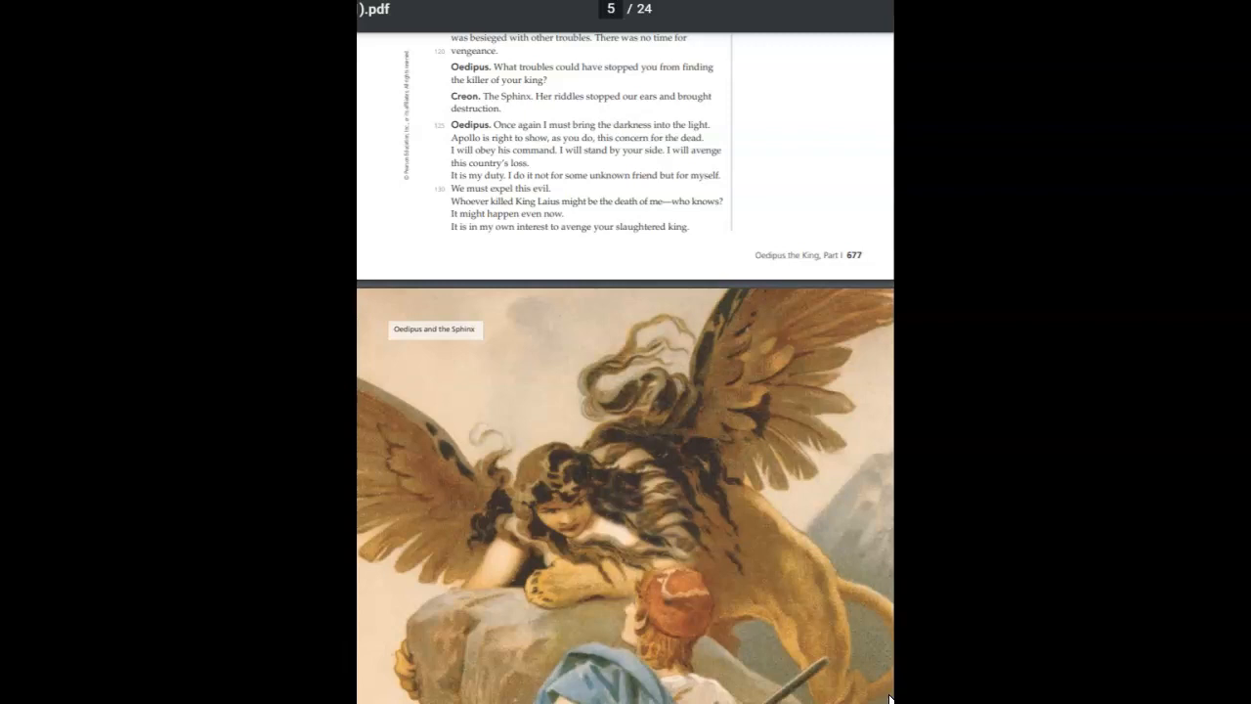
scroll(down, 3)
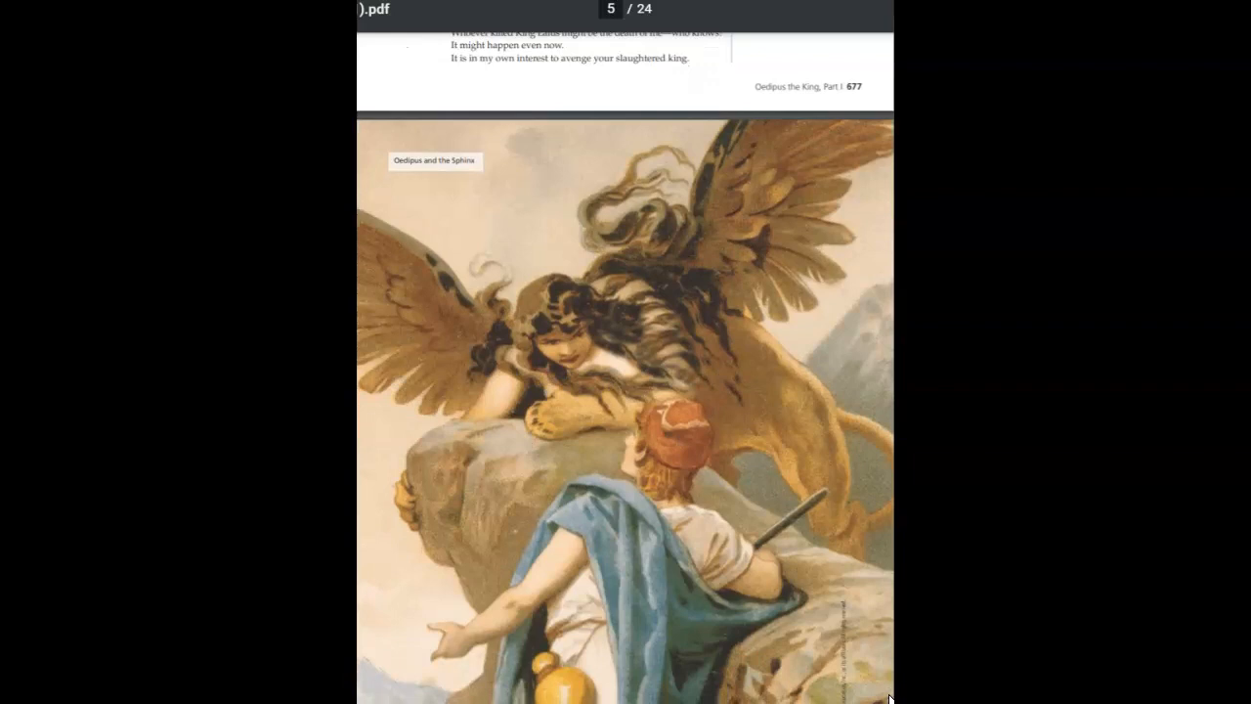
scroll(down, 3)
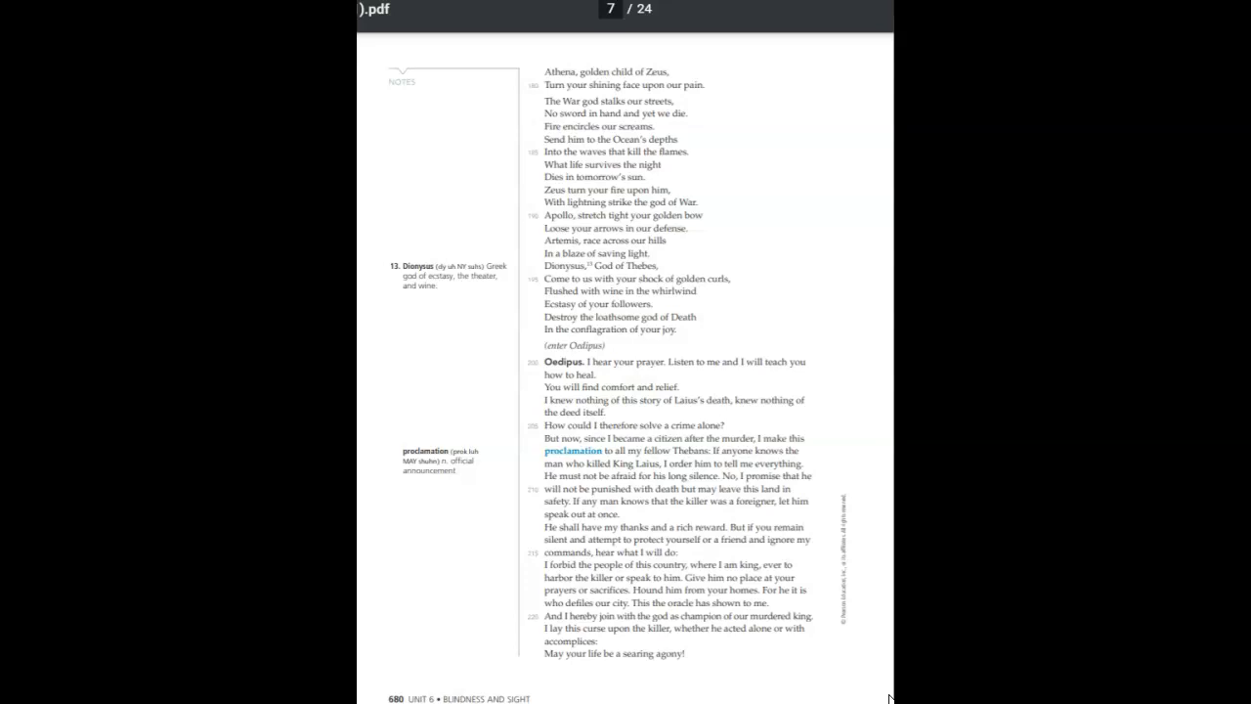
scroll(down, 3)
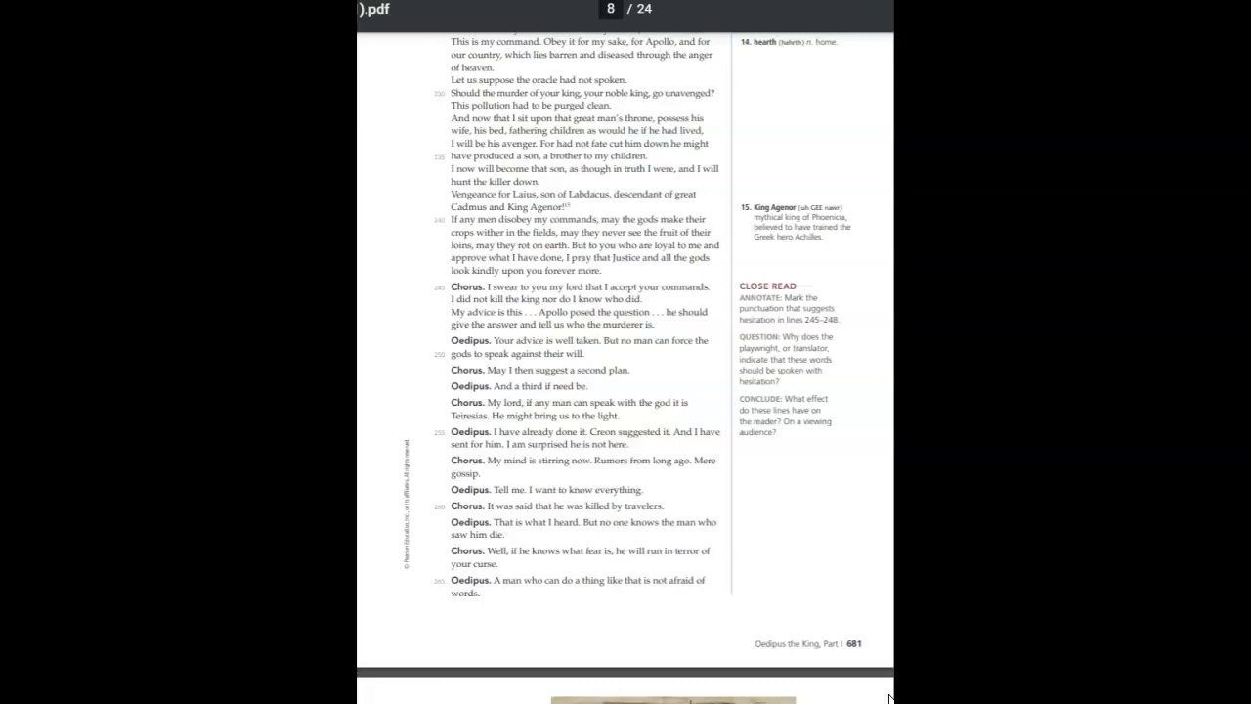
scroll(down, 3)
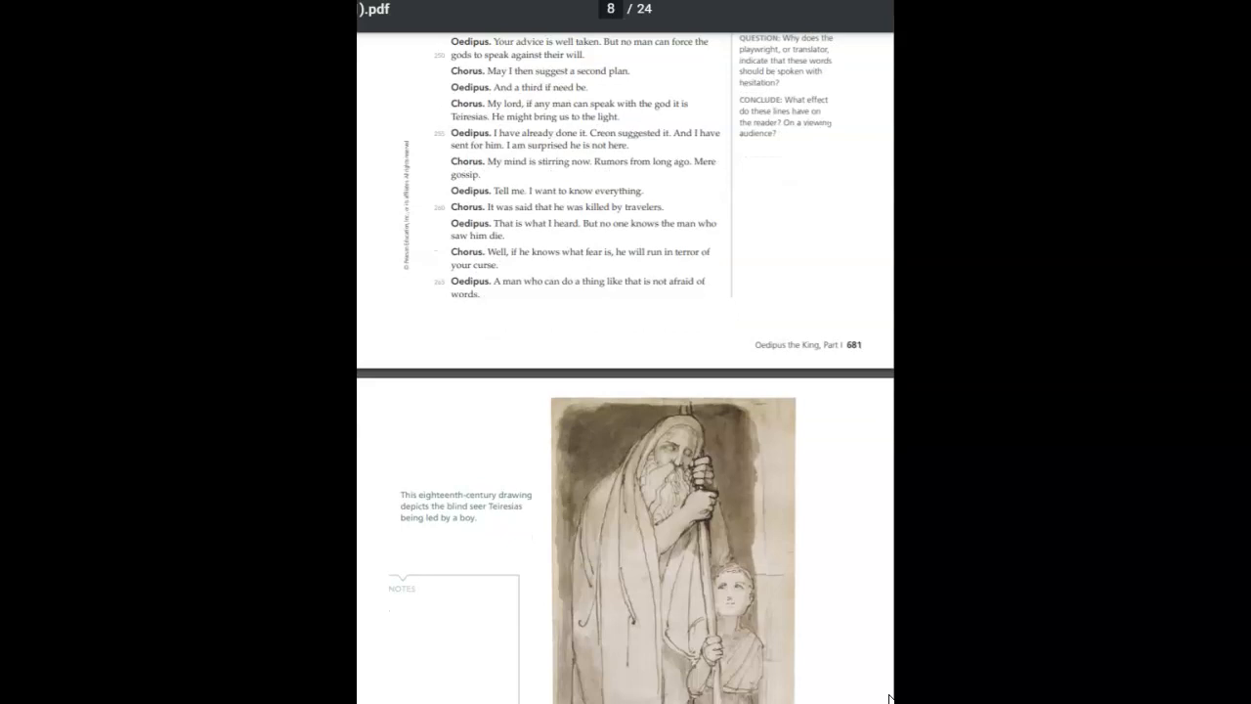
scroll(down, 3)
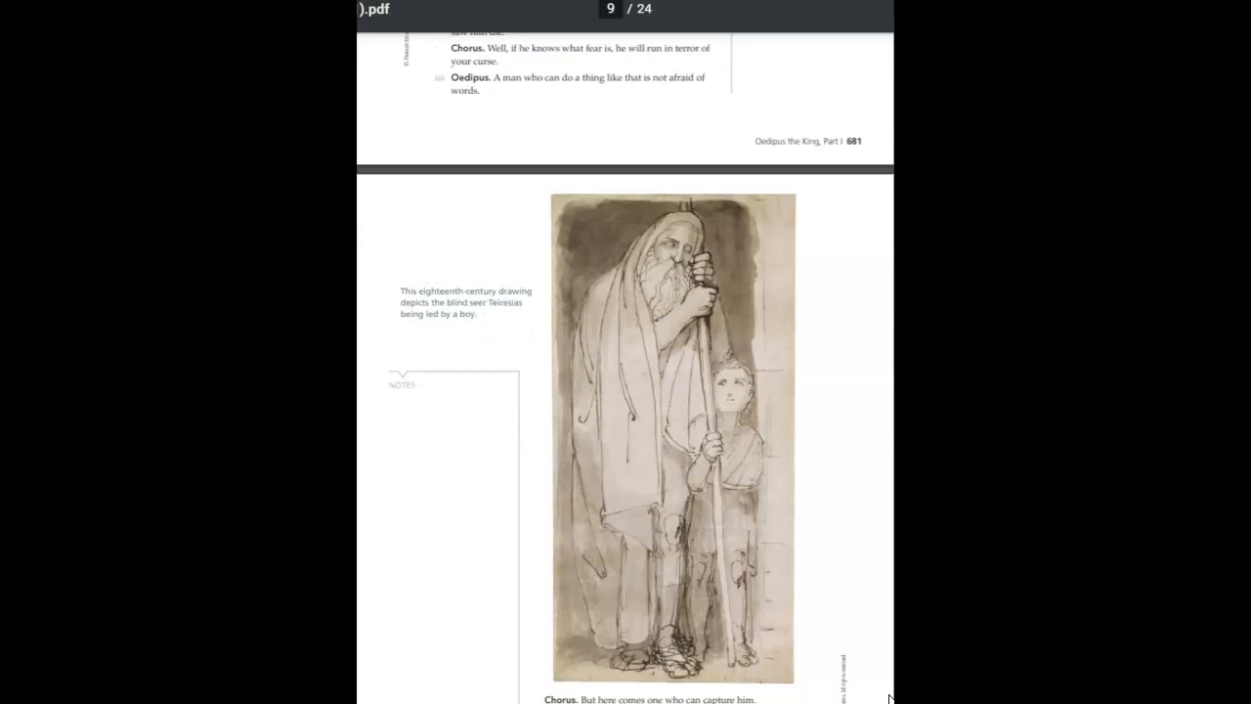
scroll(down, 3)
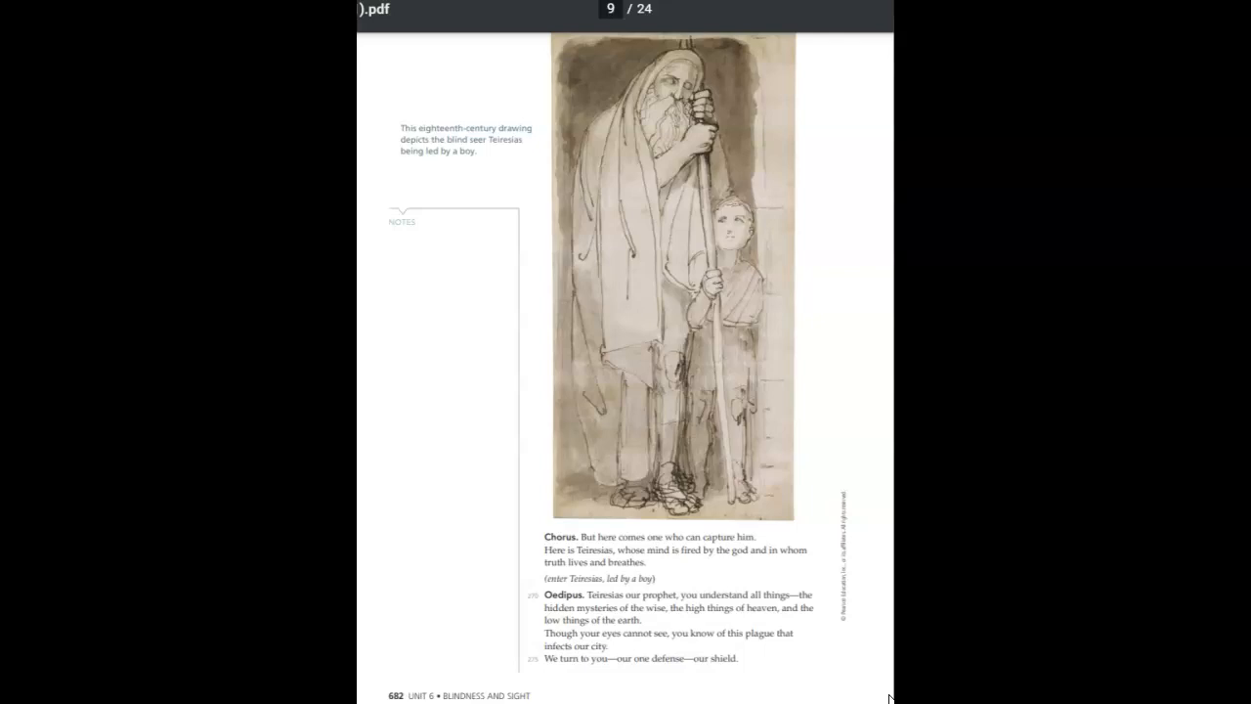
scroll(down, 3)
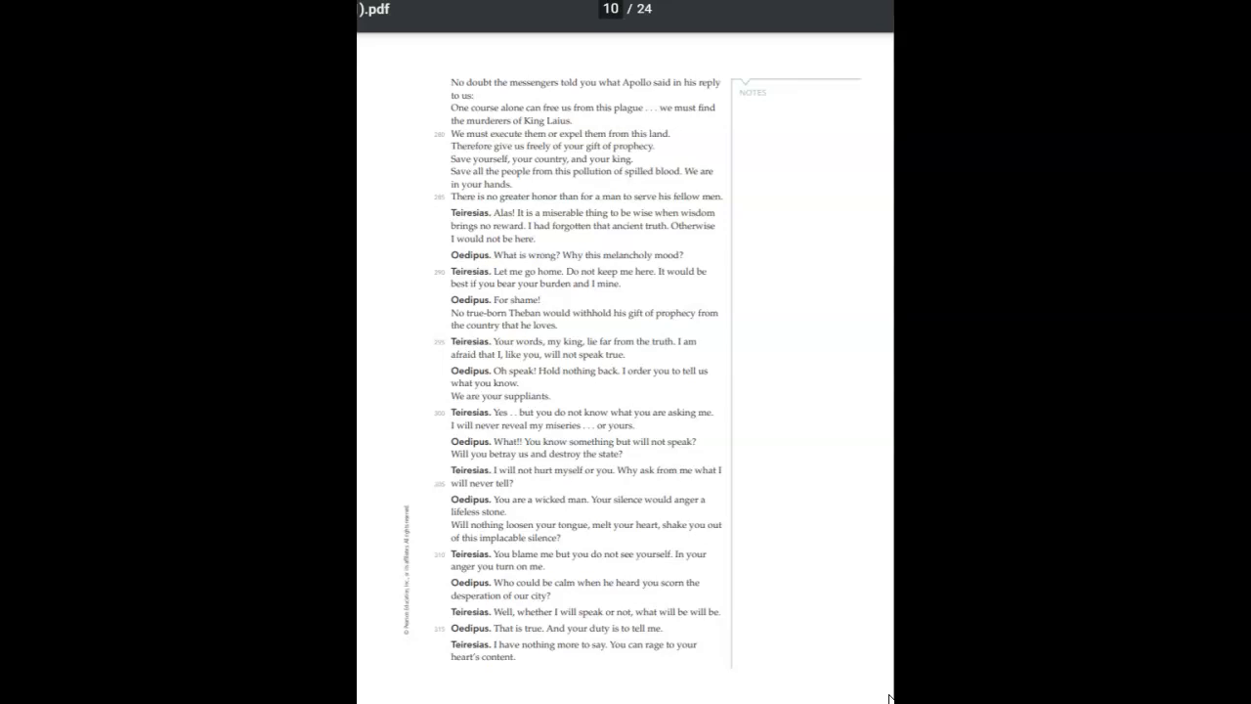
scroll(down, 3)
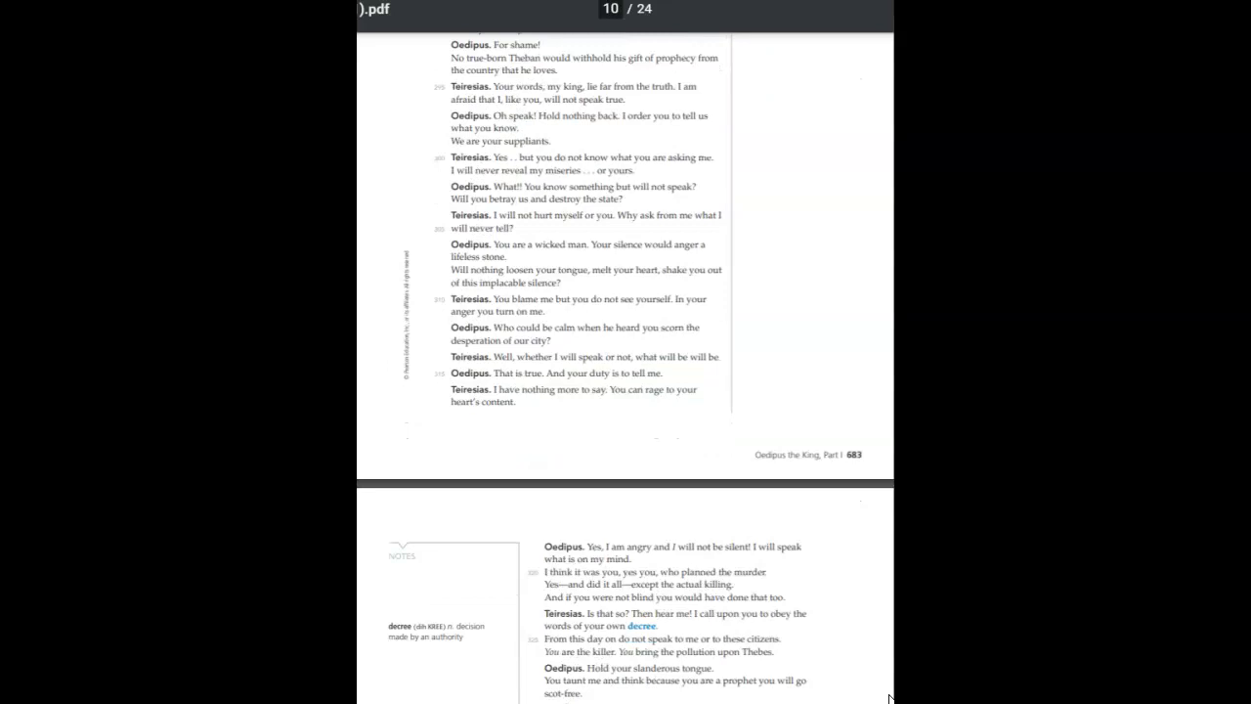
scroll(down, 3)
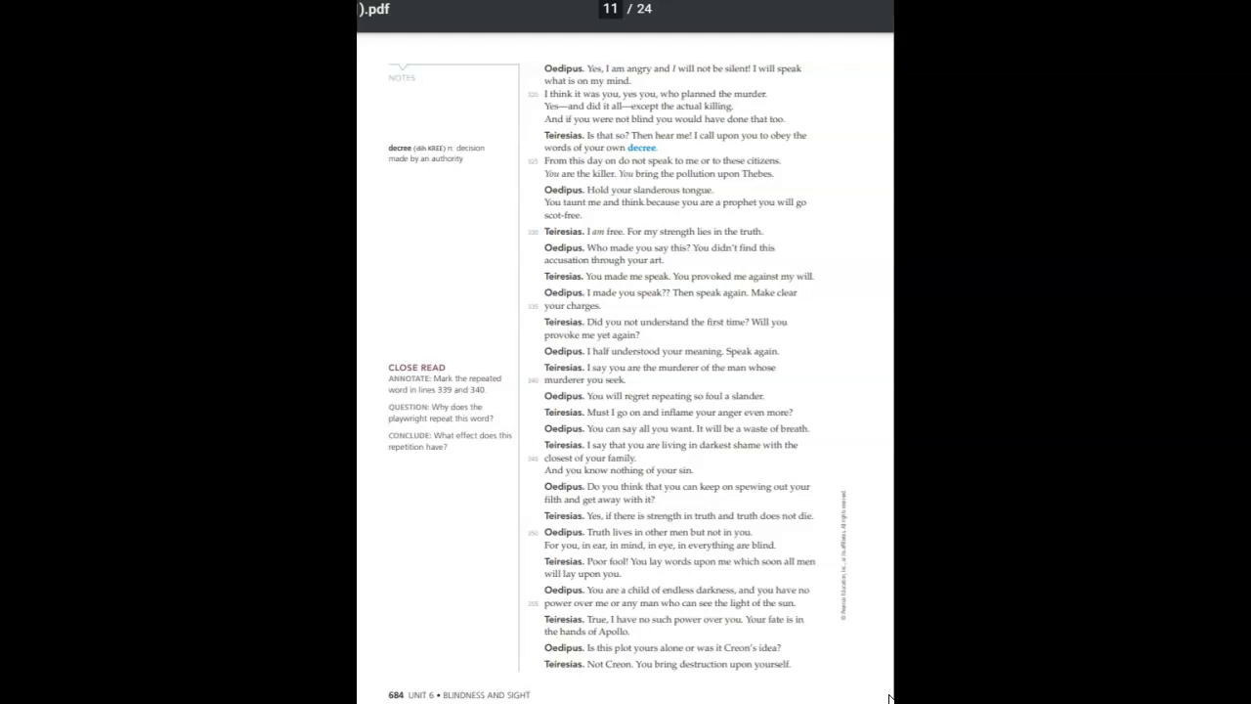
scroll(down, 3)
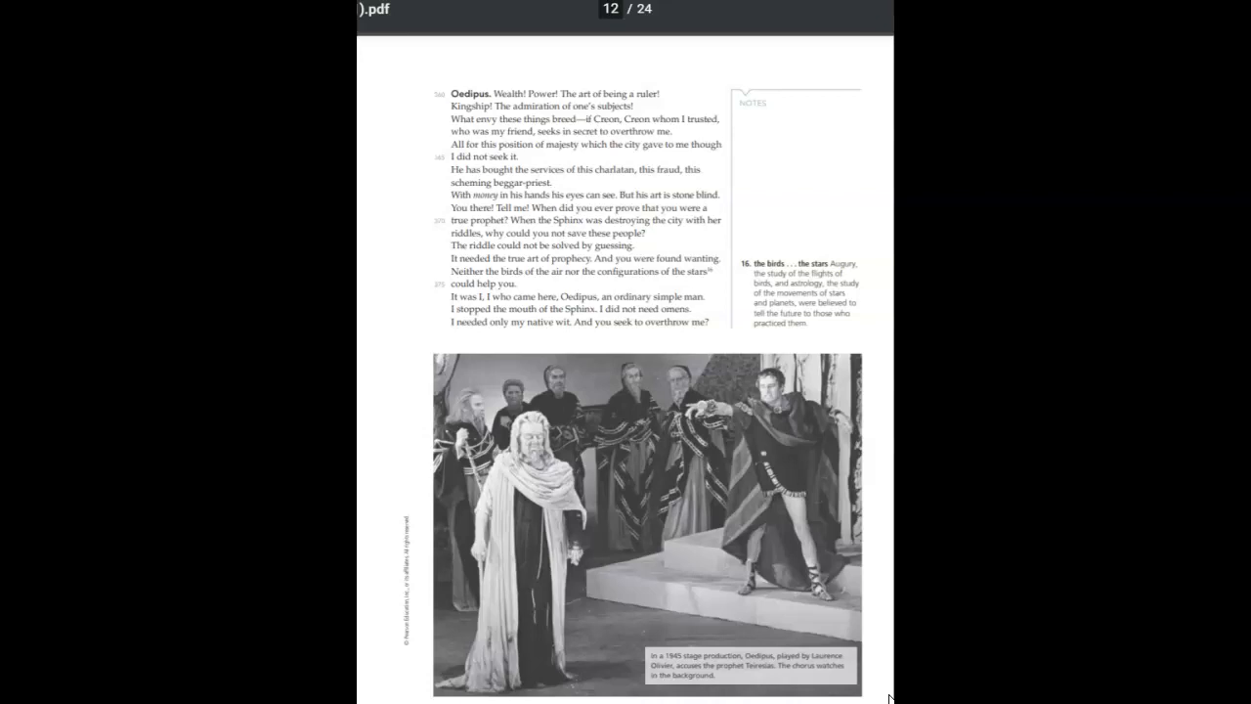
scroll(down, 3)
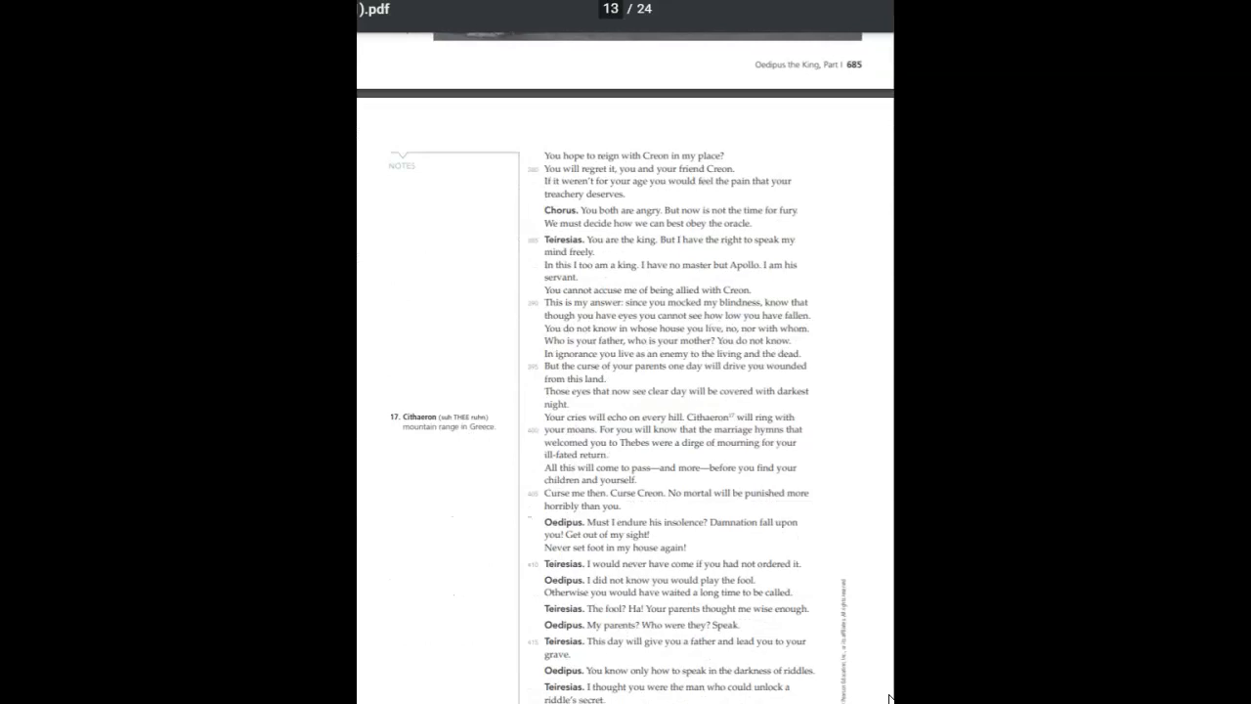
scroll(down, 3)
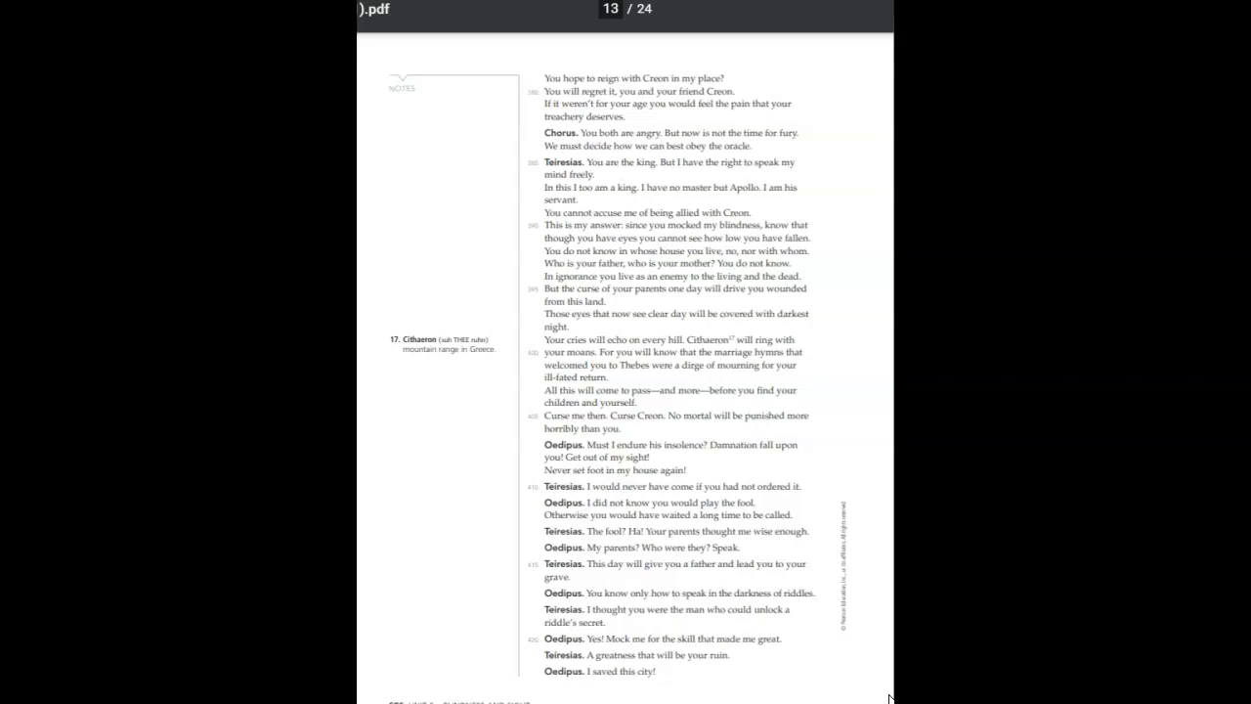
scroll(down, 3)
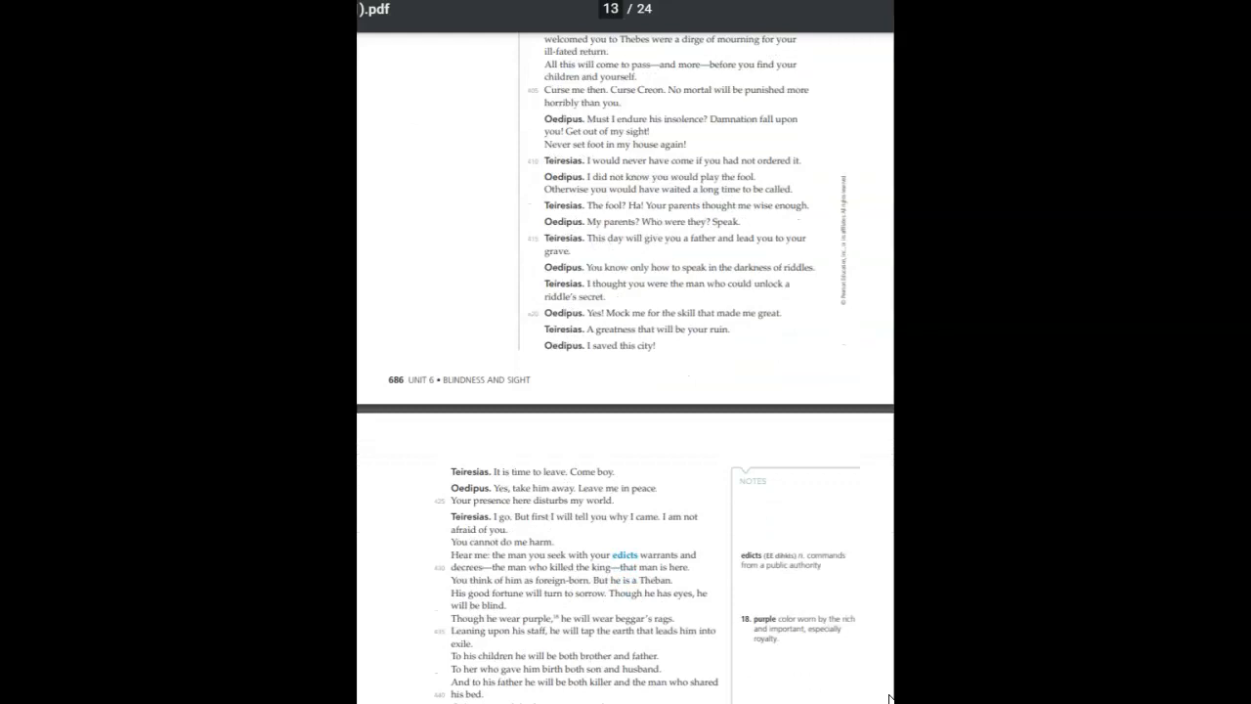
scroll(down, 3)
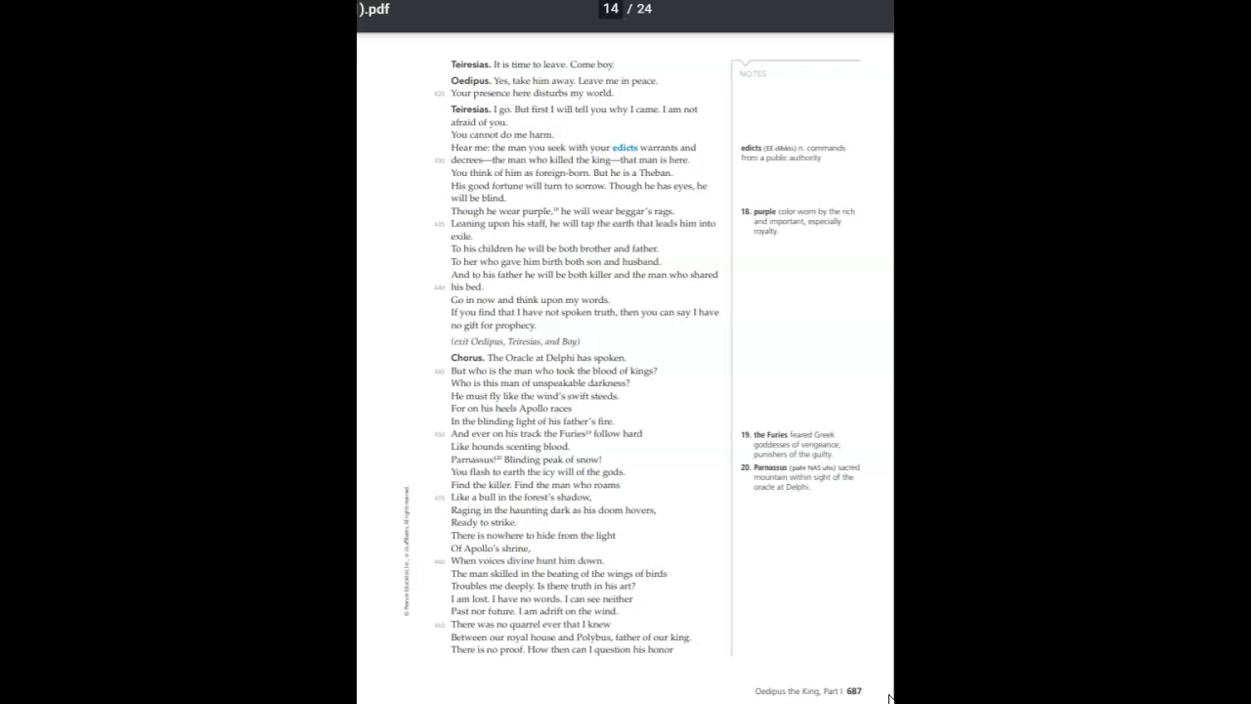